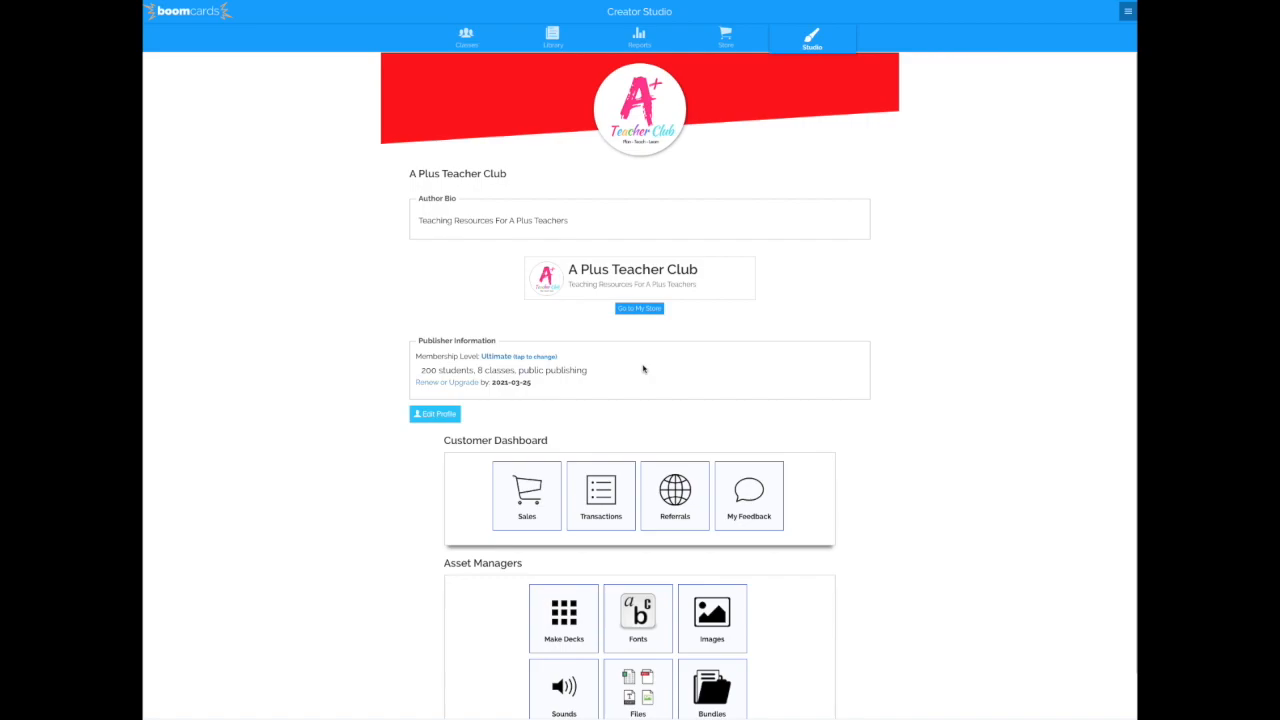
mouse_move(432, 50)
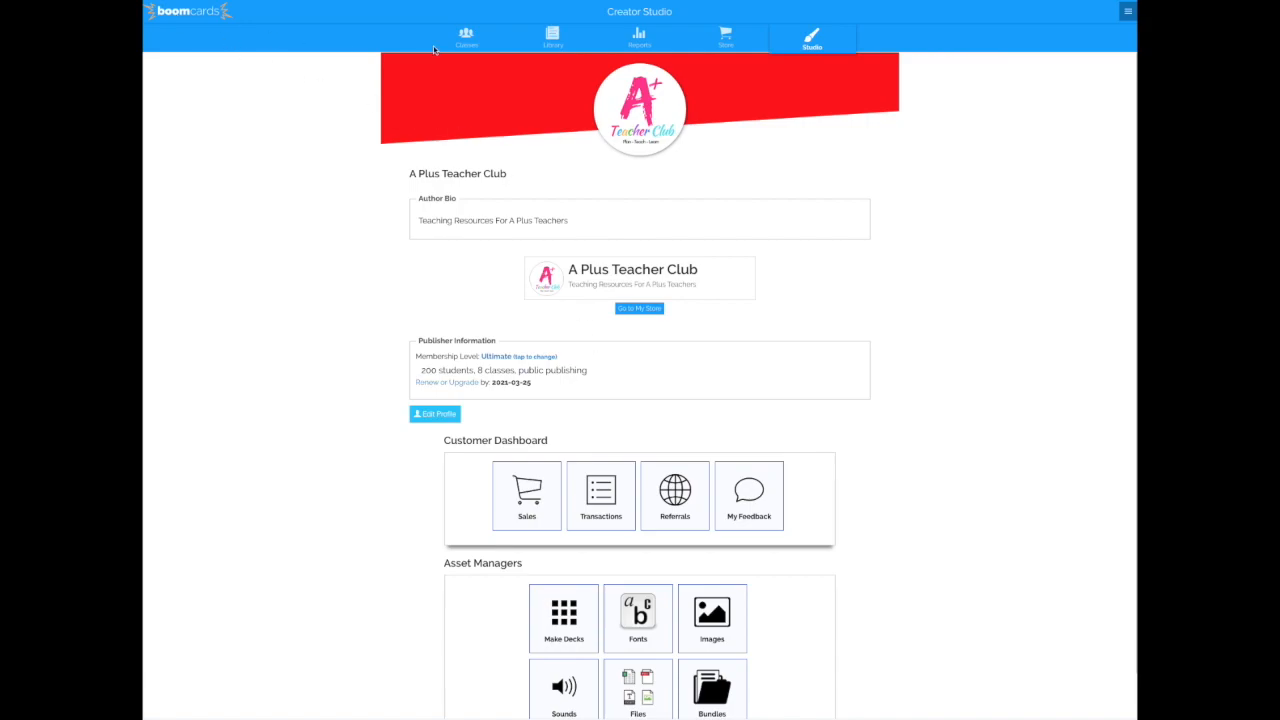
Switch to the Library view listing the club's decks.
left_click(552, 38)
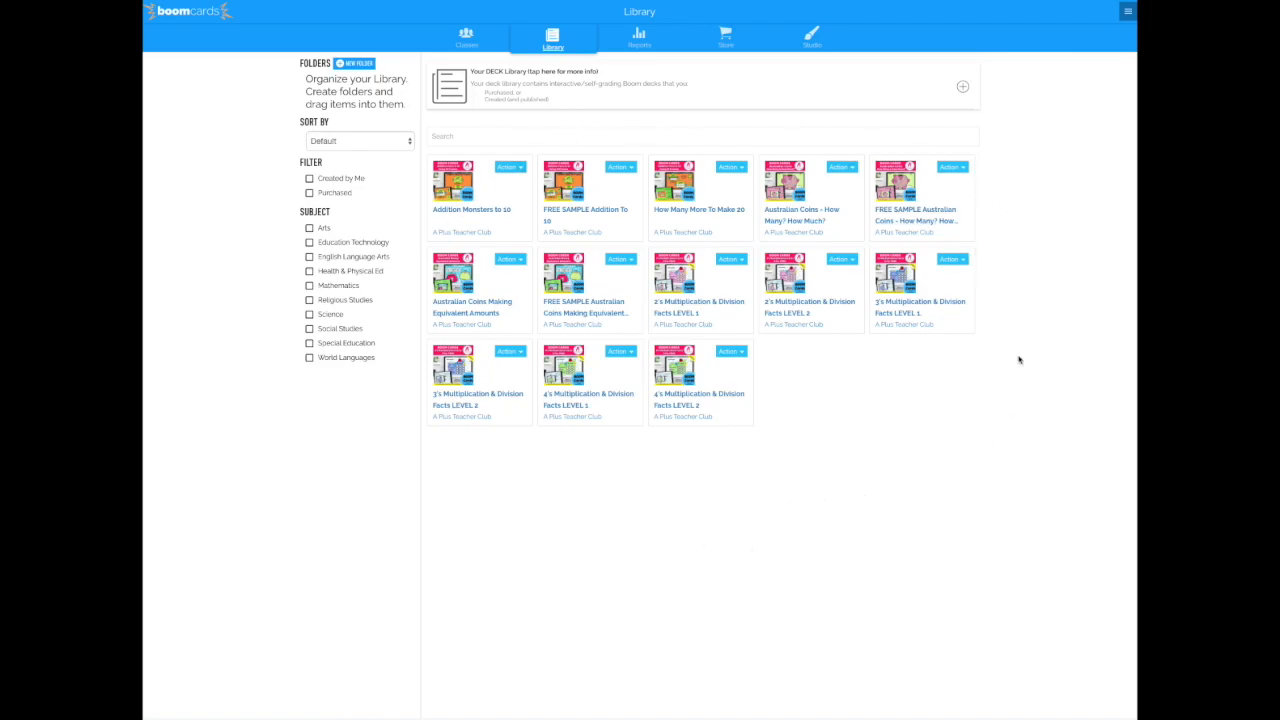
mouse_move(792, 528)
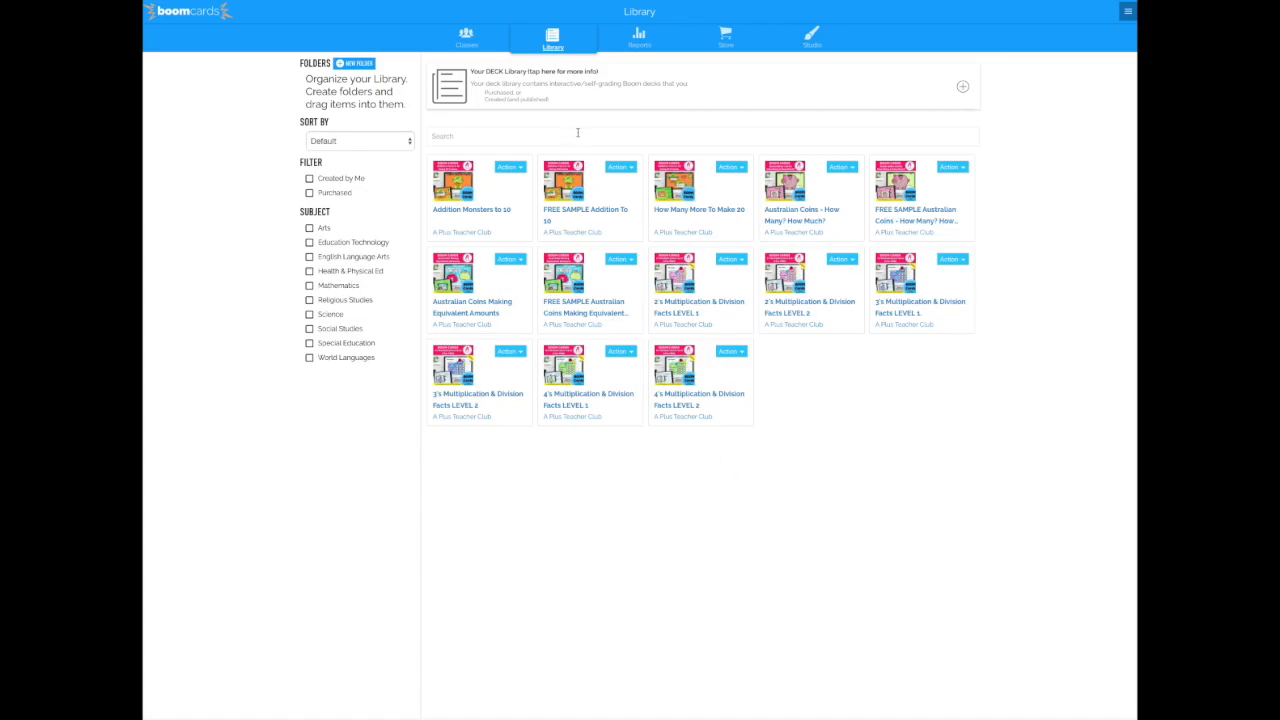
mouse_move(924, 470)
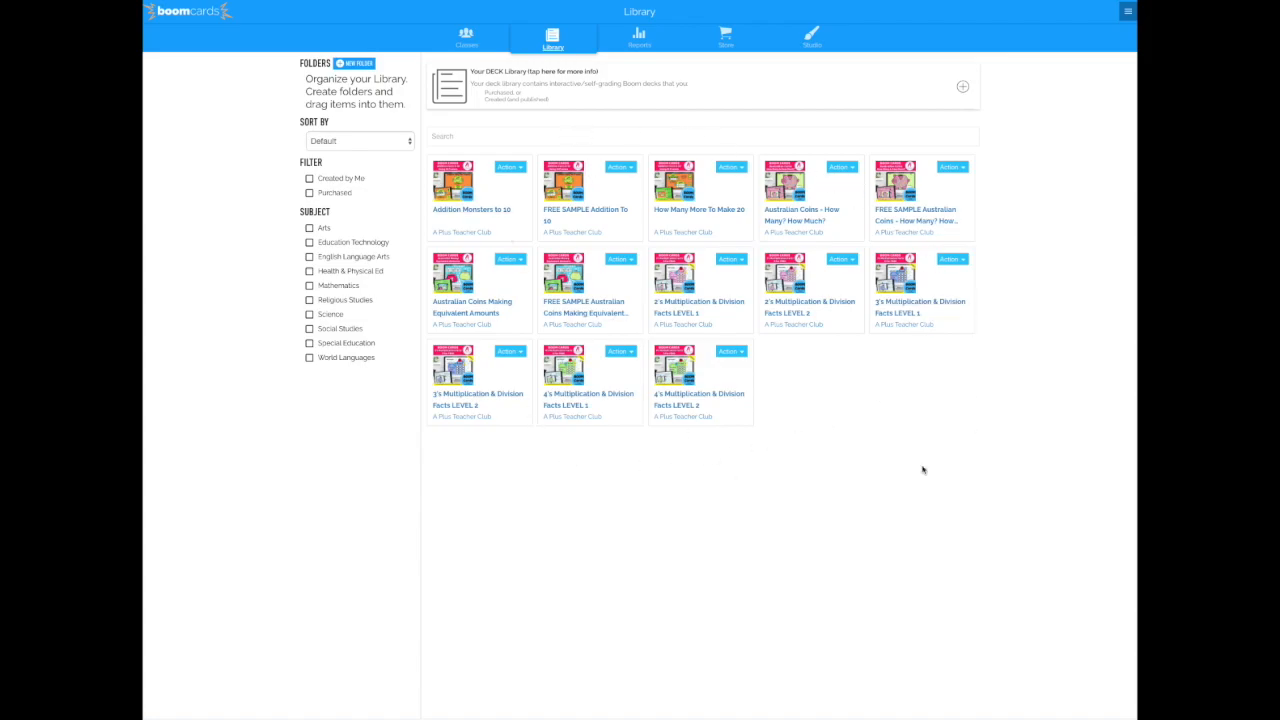
mouse_move(876, 488)
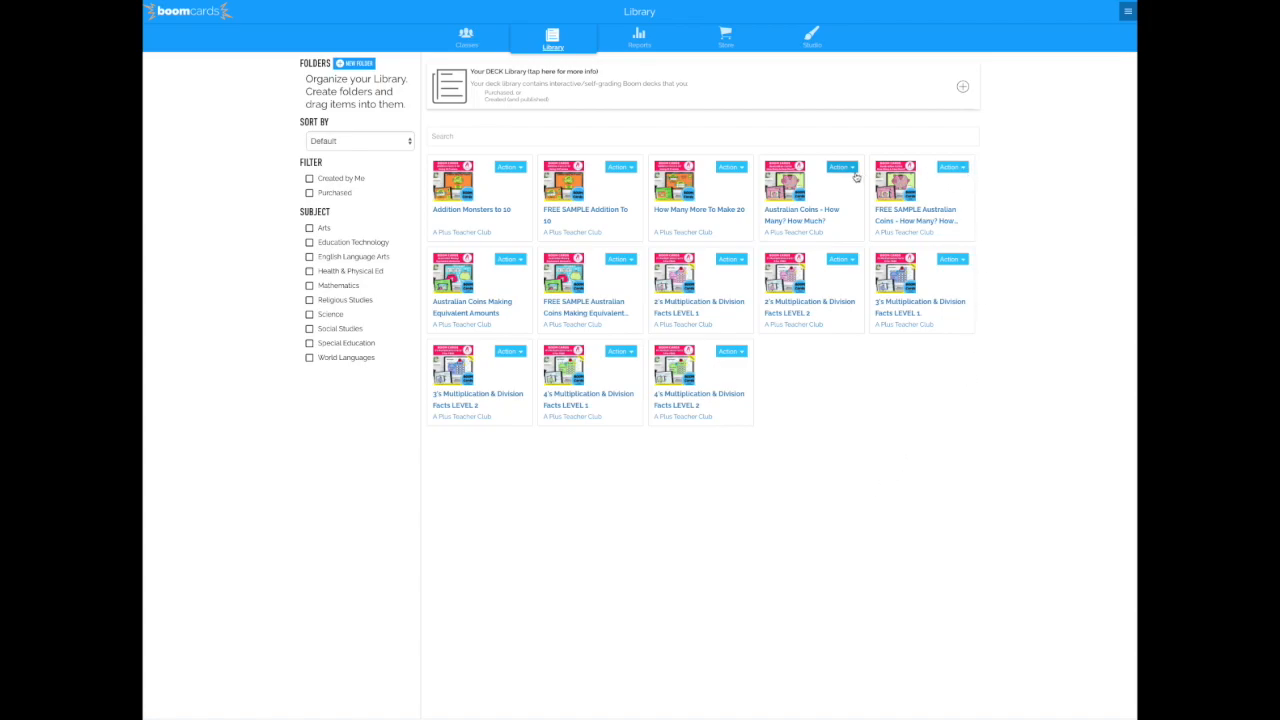
mouse_move(842, 176)
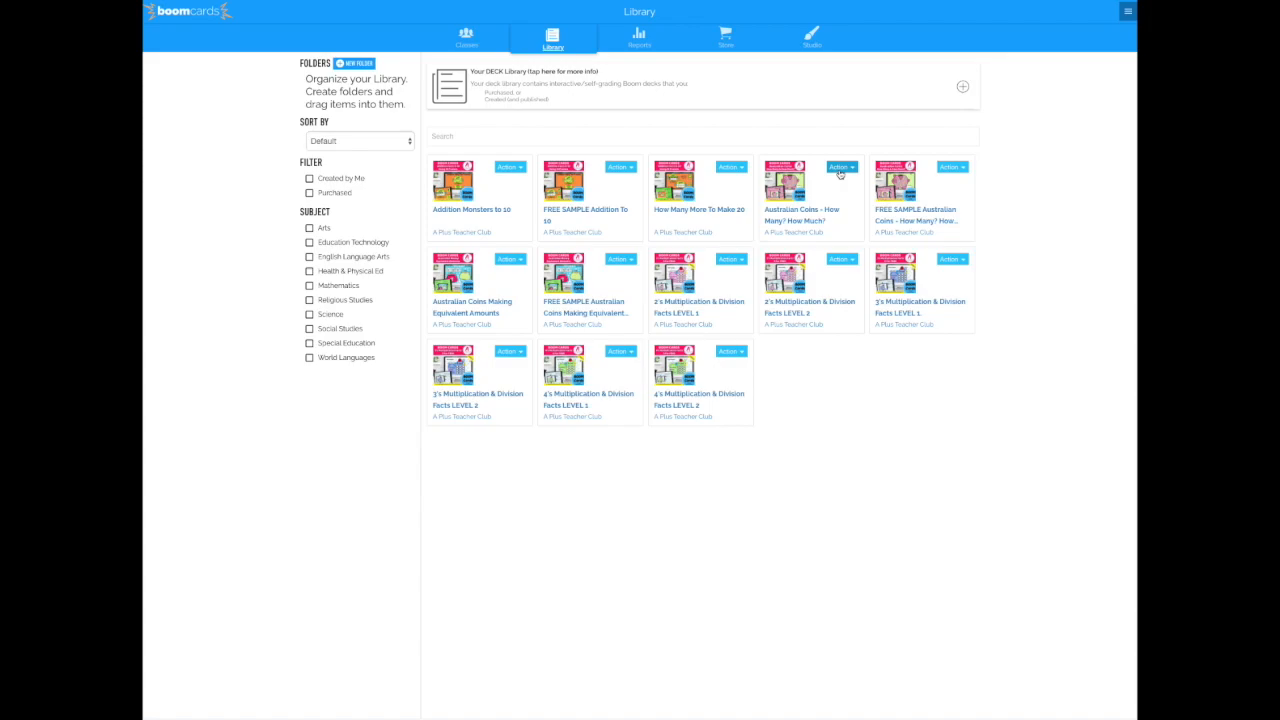
Choose Fast Pin from the Australian Coins deck's Action menu.
left_click(840, 168)
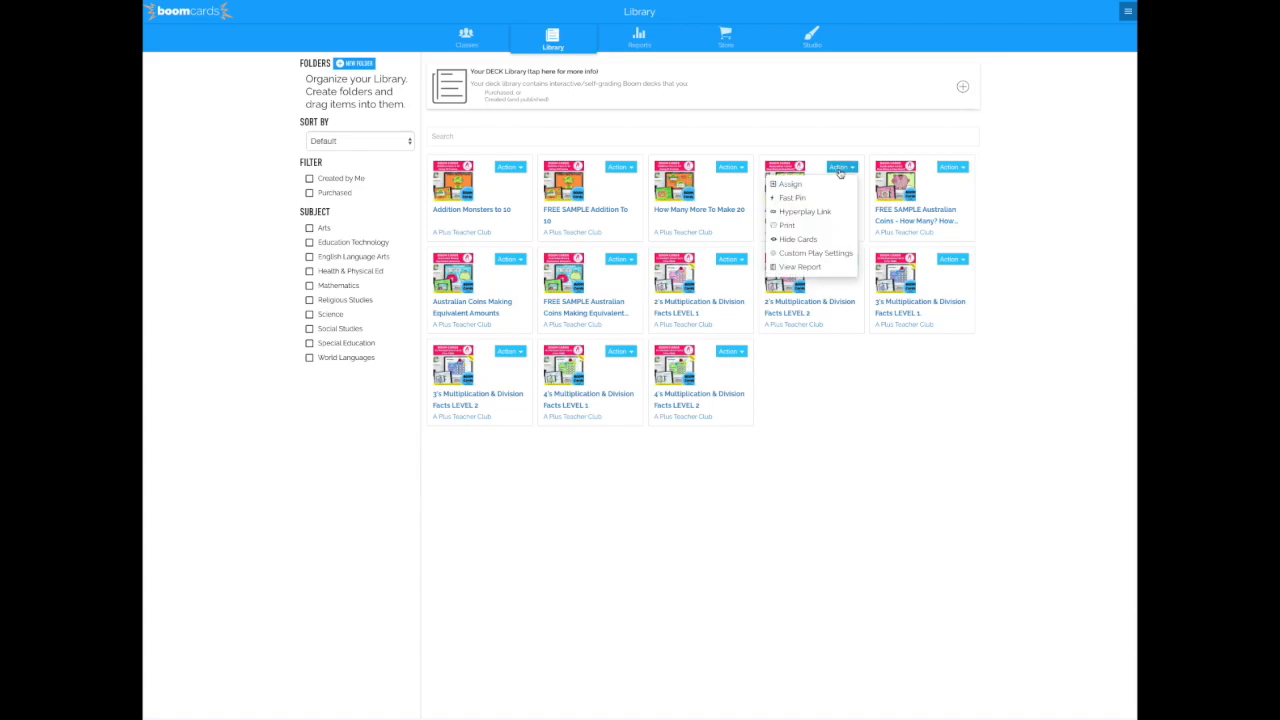
mouse_move(792, 198)
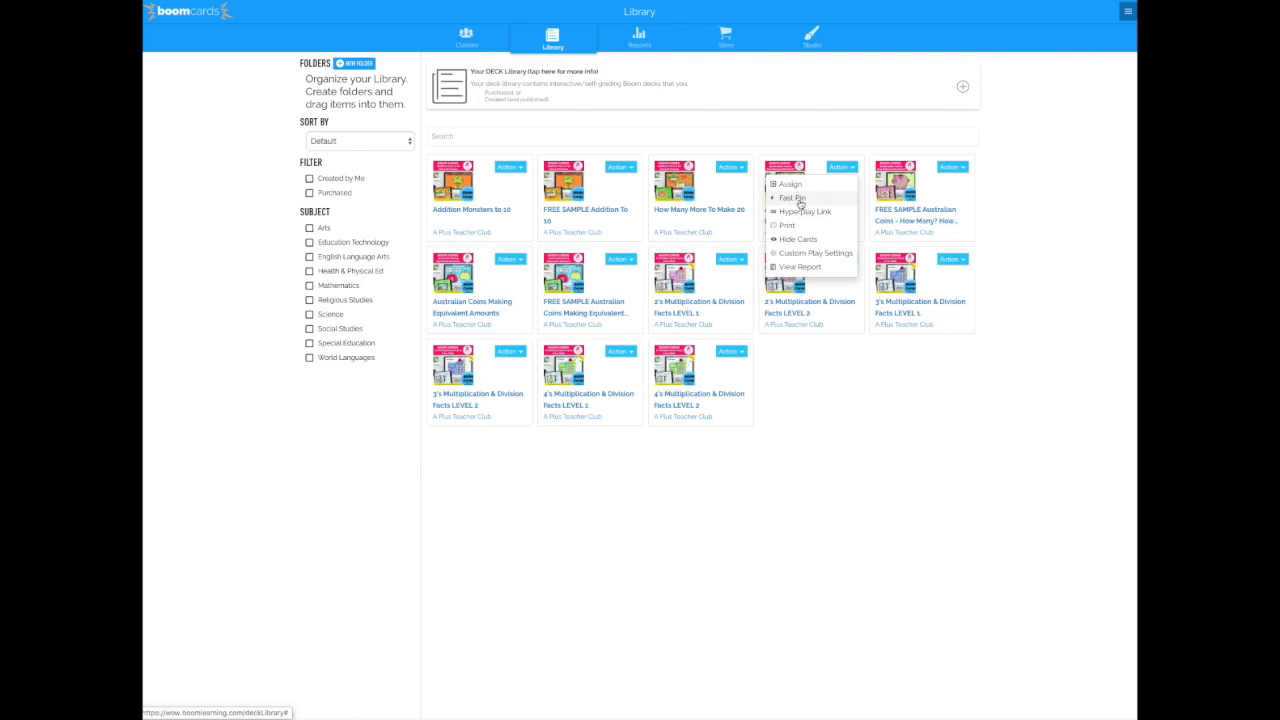
left_click(792, 198)
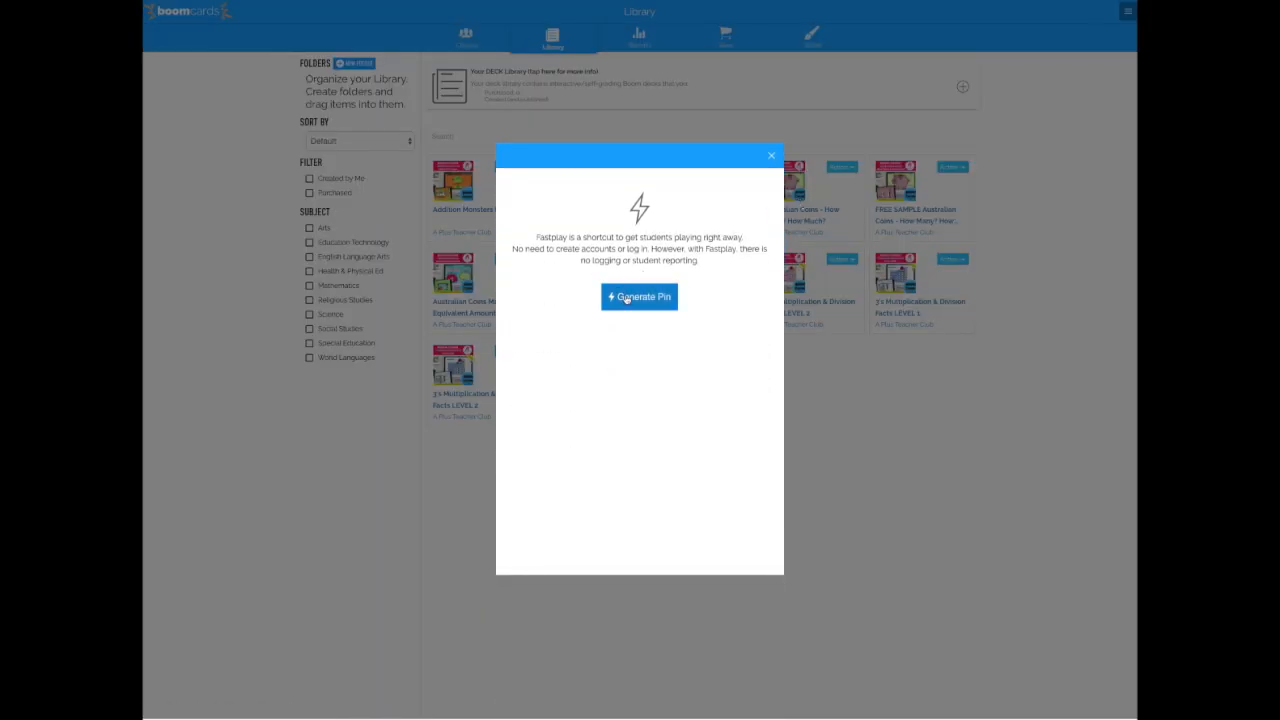
Generate fastplay pin pecf5 and select the entire 'Students play at' URL.
left_click(640, 296)
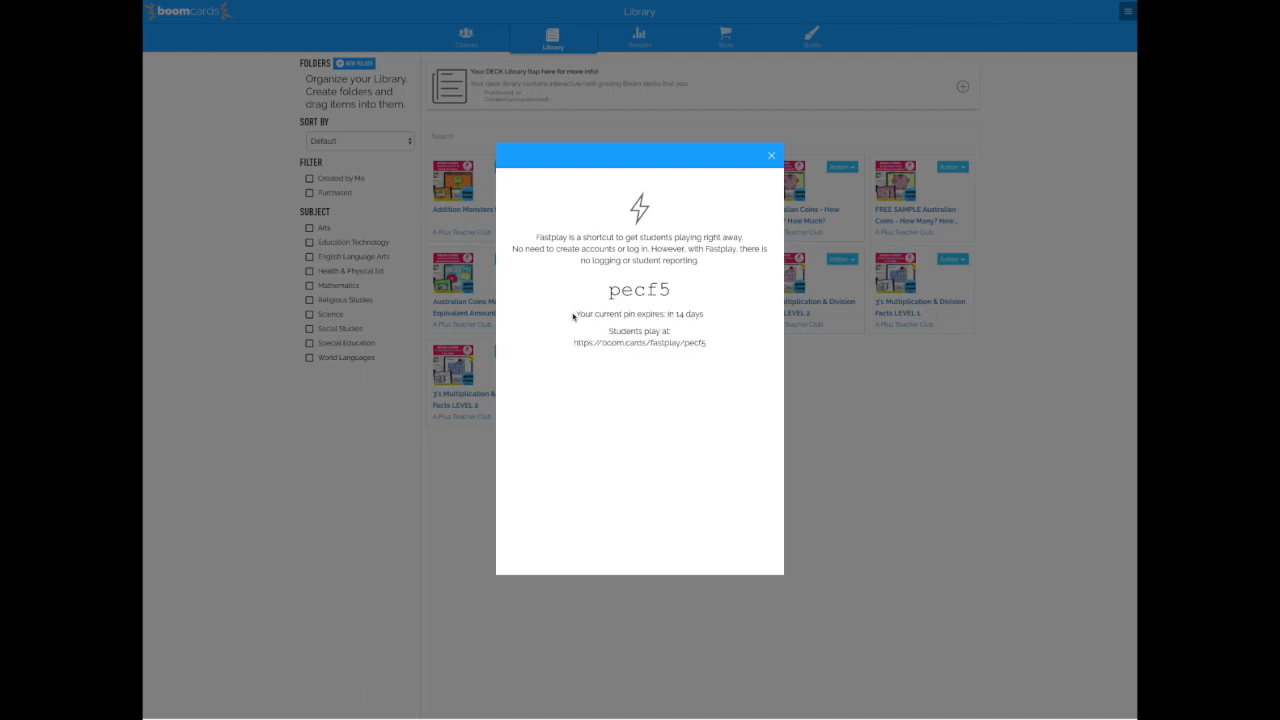
mouse_move(718, 392)
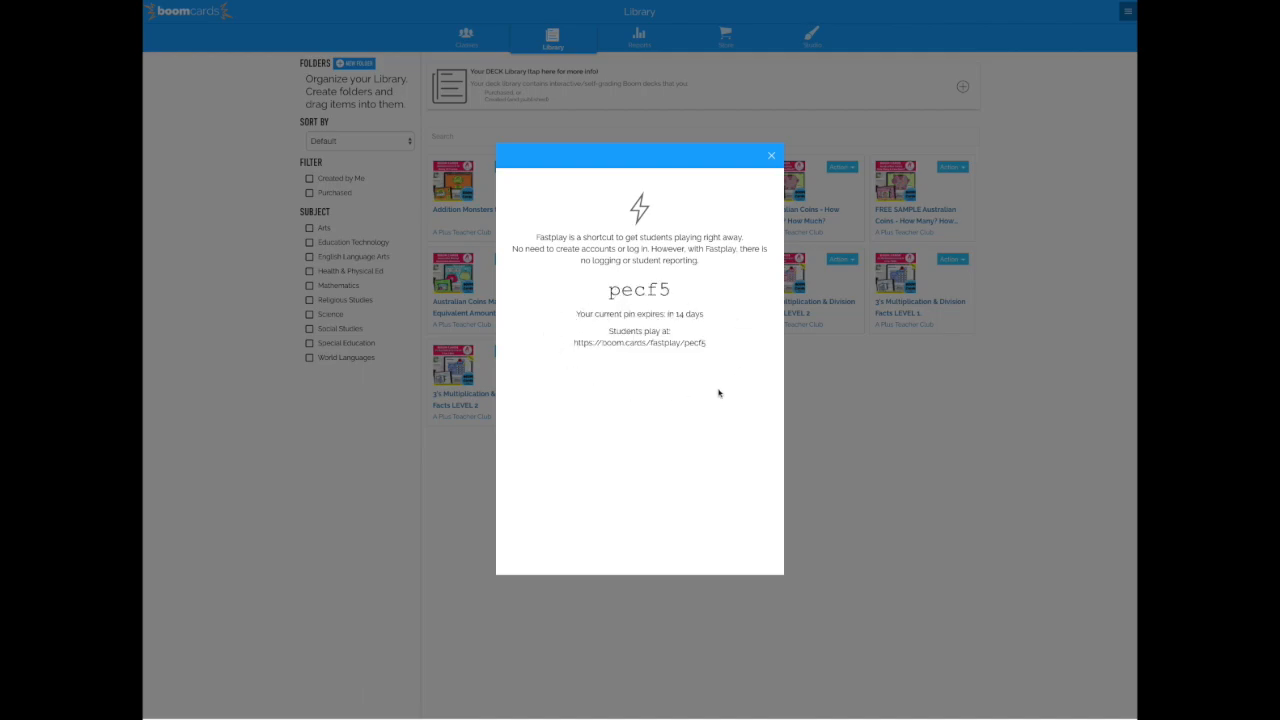
mouse_move(732, 348)
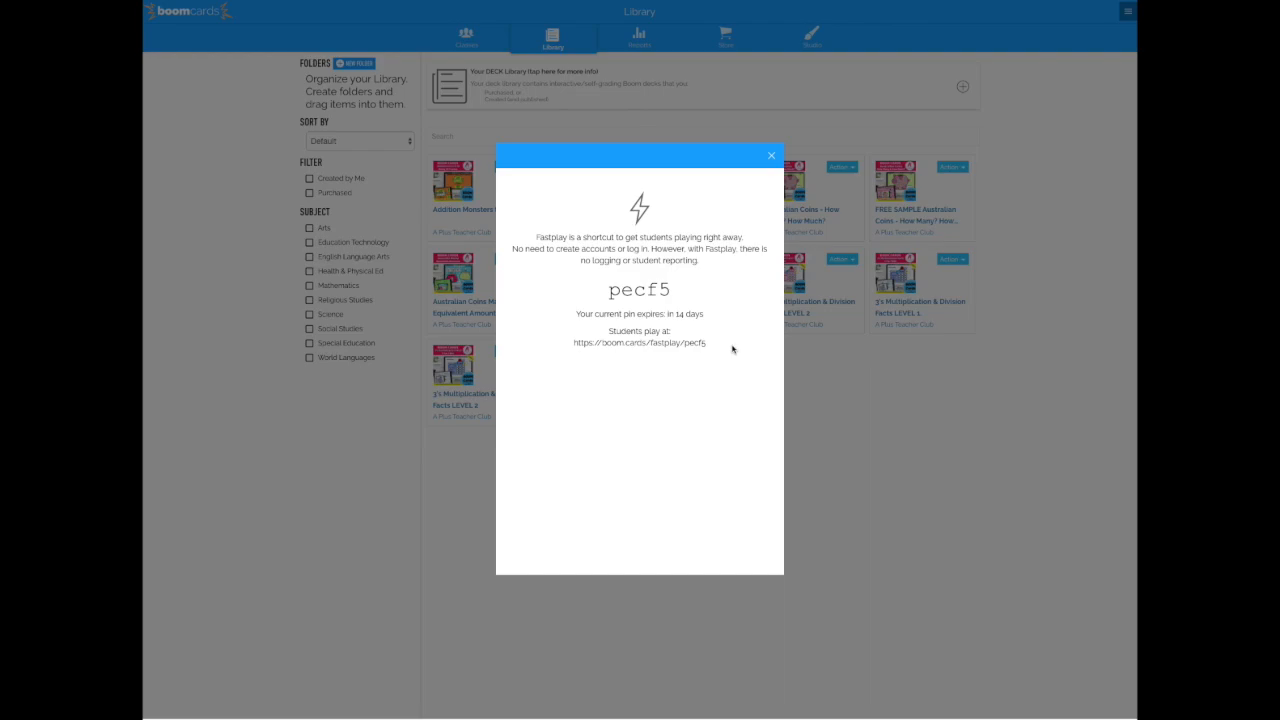
mouse_move(620, 340)
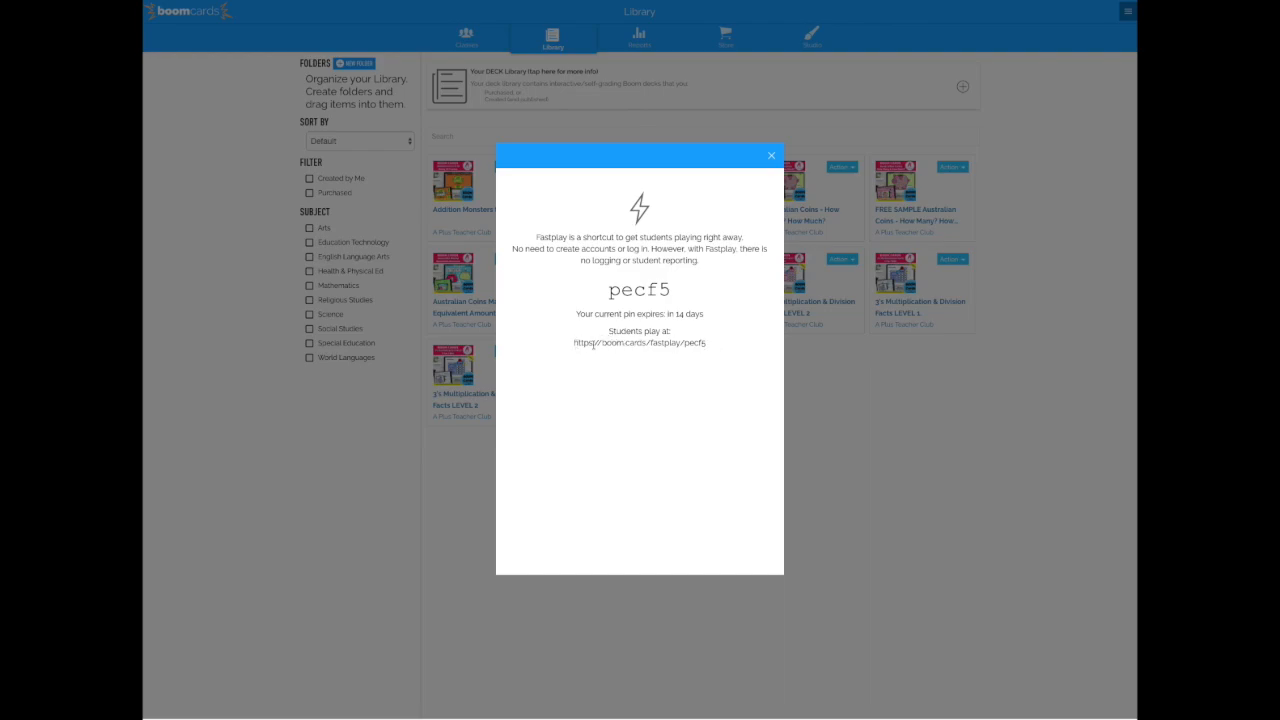
triple_click(640, 344)
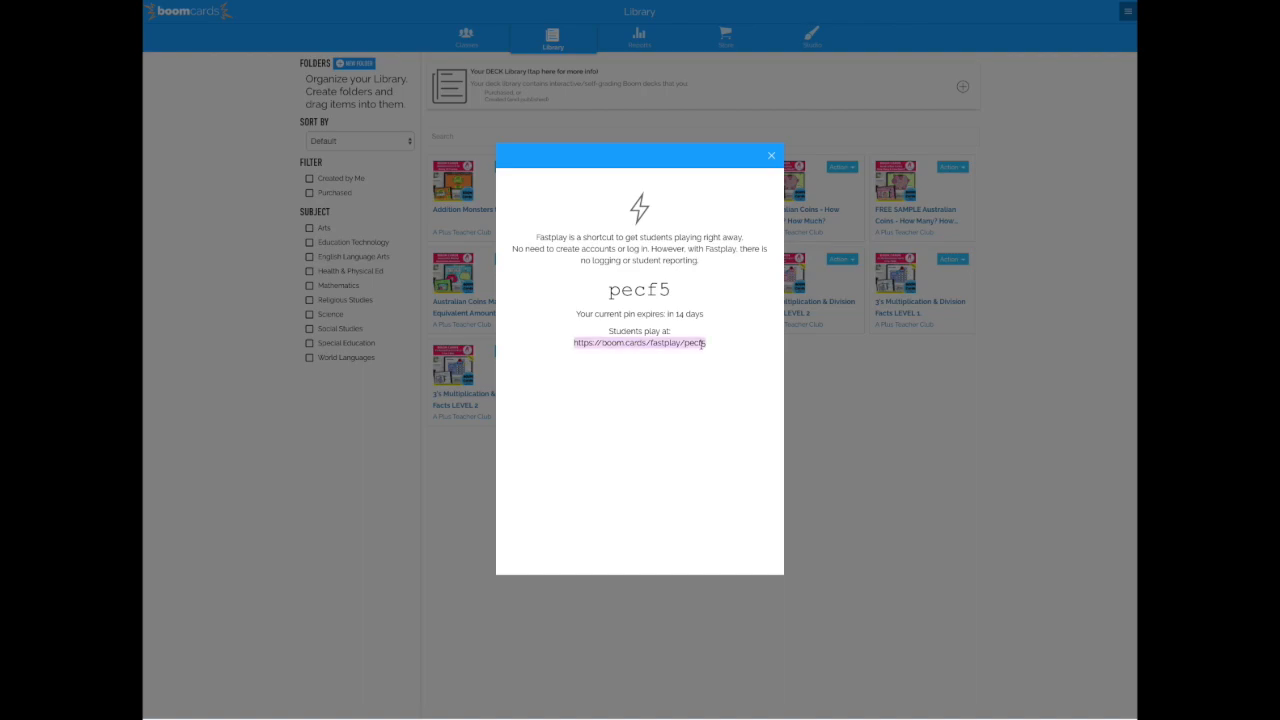
mouse_move(724, 374)
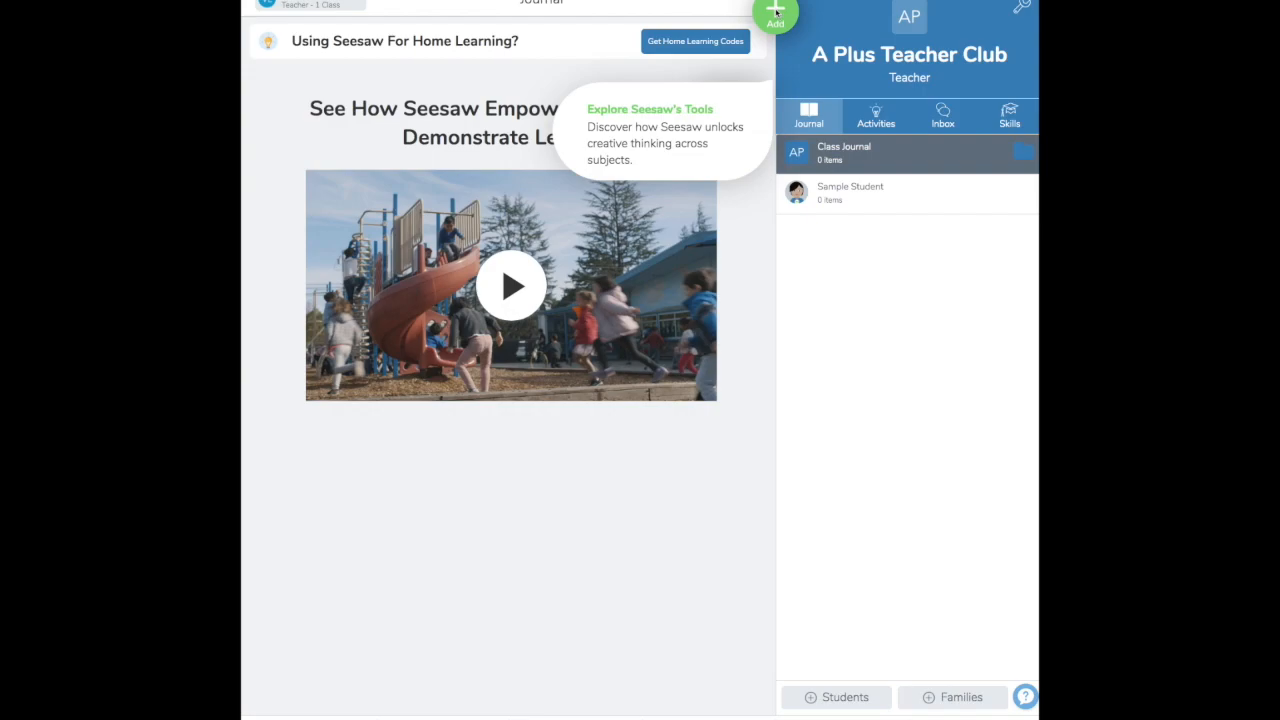
Start posting new student work via the green Add menu in Seesaw.
left_click(776, 14)
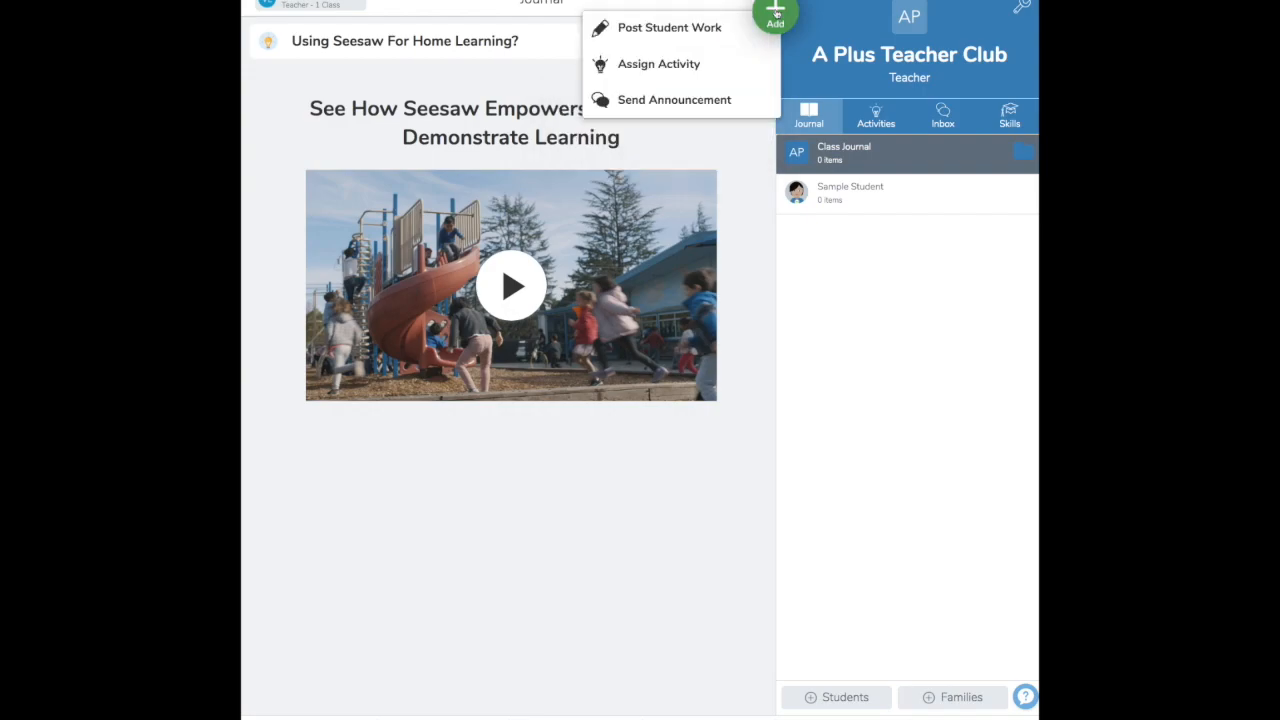
left_click(668, 28)
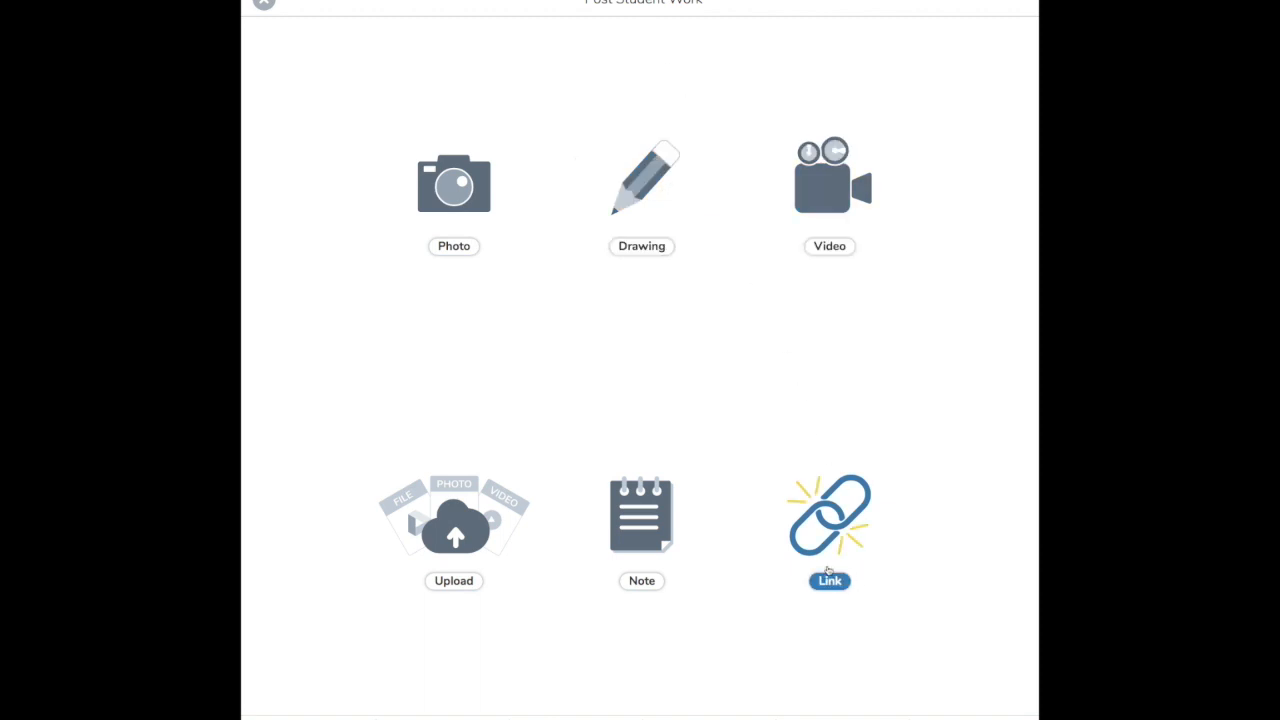